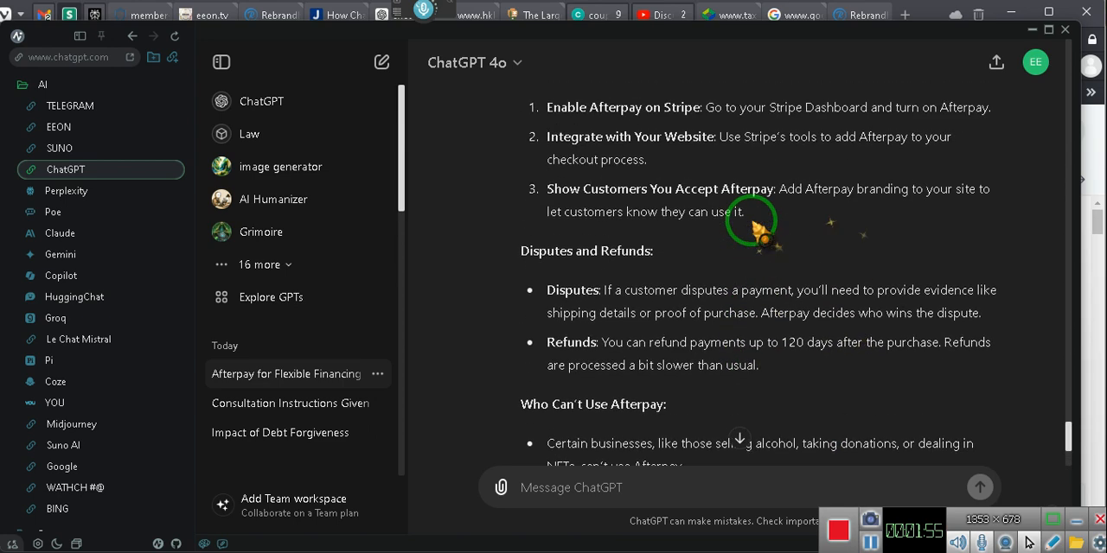
Scroll down, then retry the studio.youtube.com error page in Waterfox to load YouTube Studio
{"action": "scroll", "scroll_direction": "down", "scroll_amount": 3}
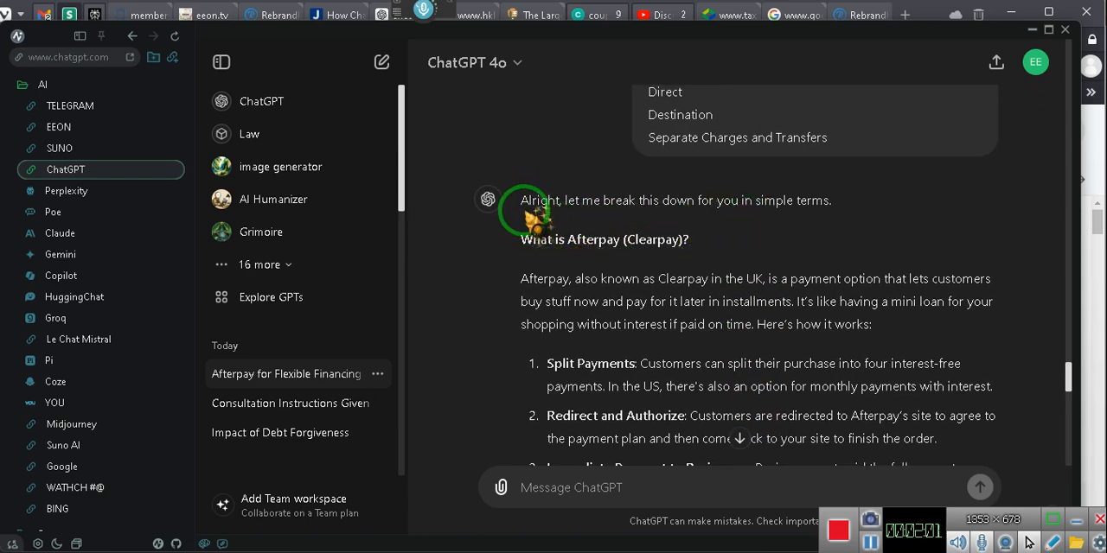
{"action": "scroll", "scroll_direction": "down", "scroll_amount": 3}
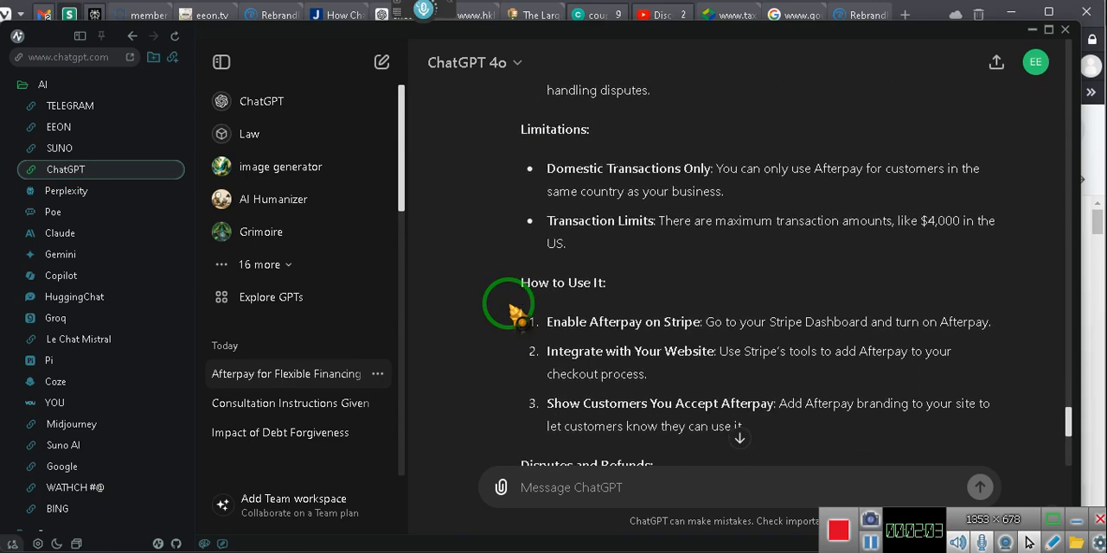
{"action": "scroll", "scroll_direction": "down", "scroll_amount": 3}
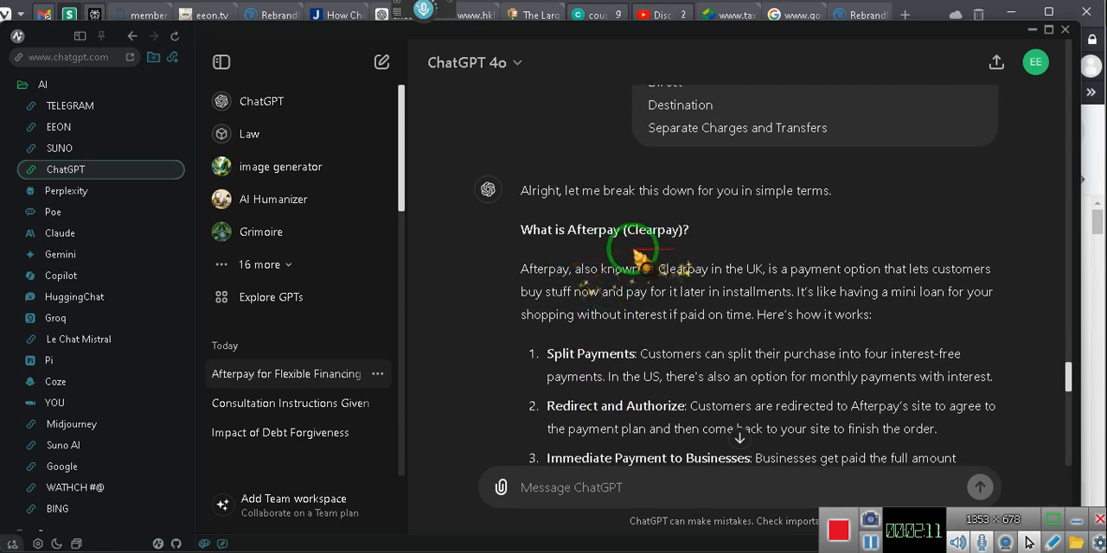
{"action": "scroll", "scroll_direction": "down", "scroll_amount": 3}
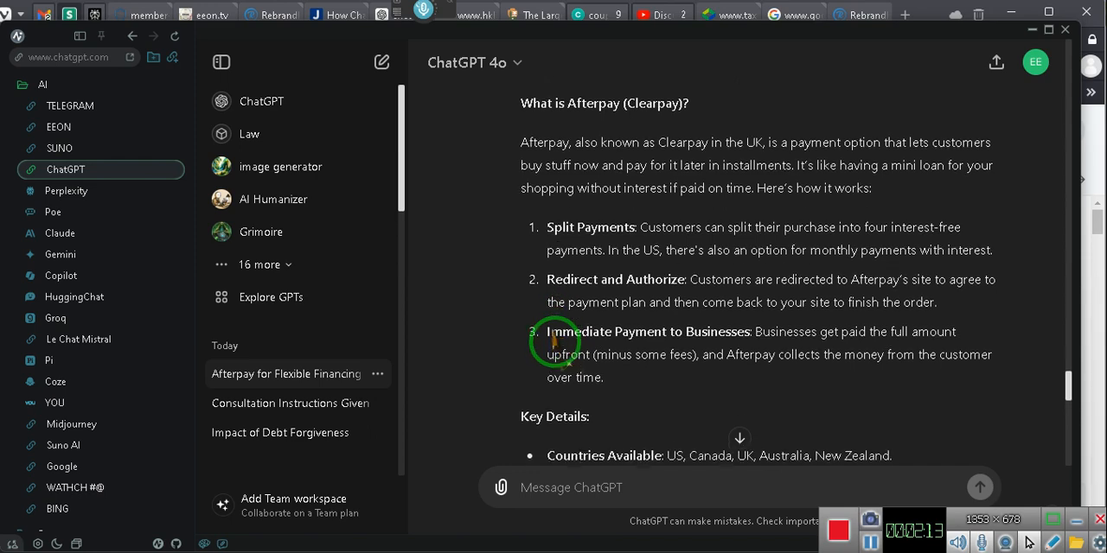
{"action": "scroll", "scroll_direction": "down", "scroll_amount": 3}
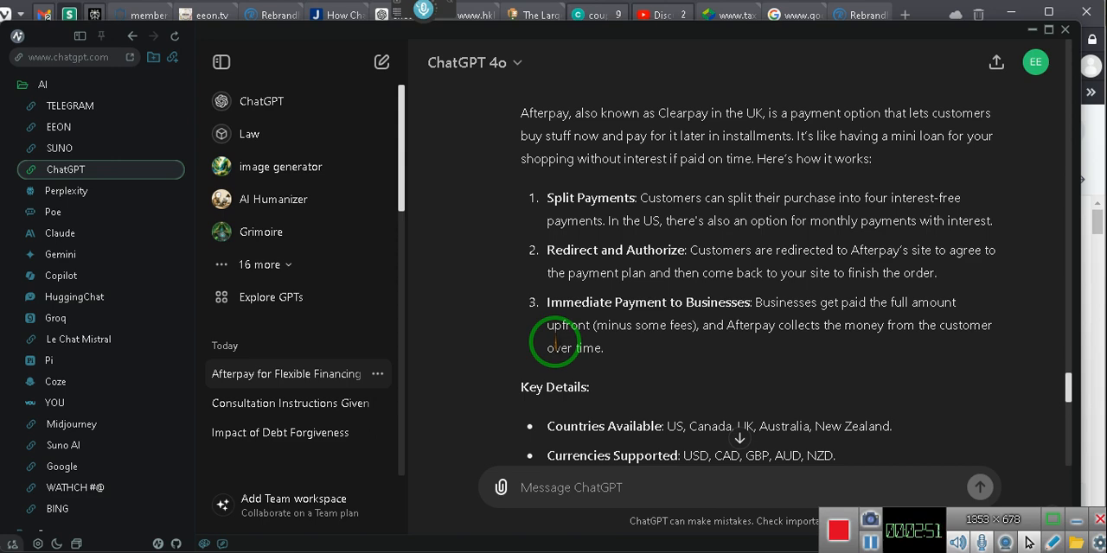
{"action": "scroll", "scroll_direction": "down", "scroll_amount": 3}
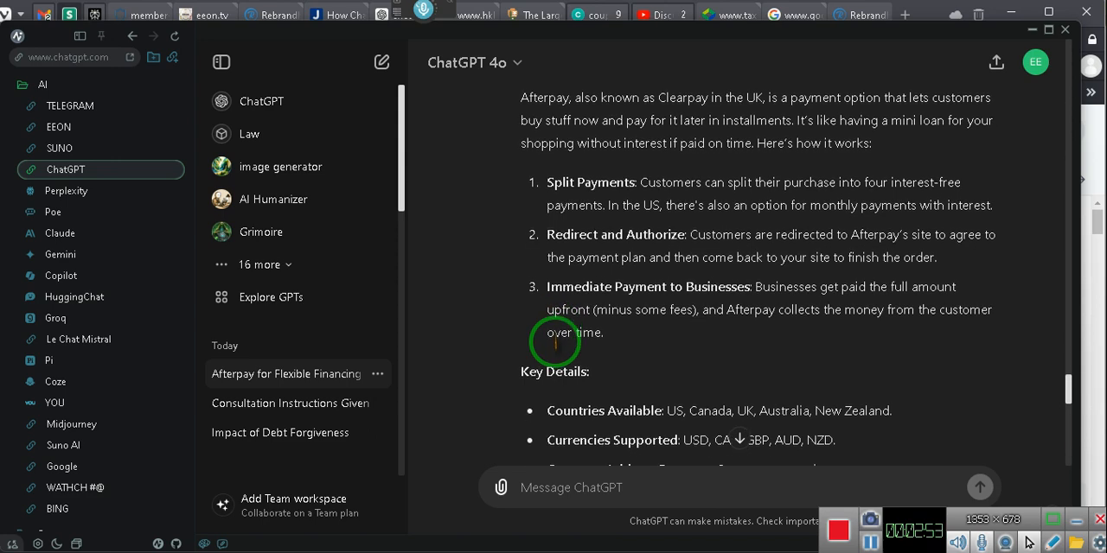
{"action": "scroll", "scroll_direction": "down", "scroll_amount": 3}
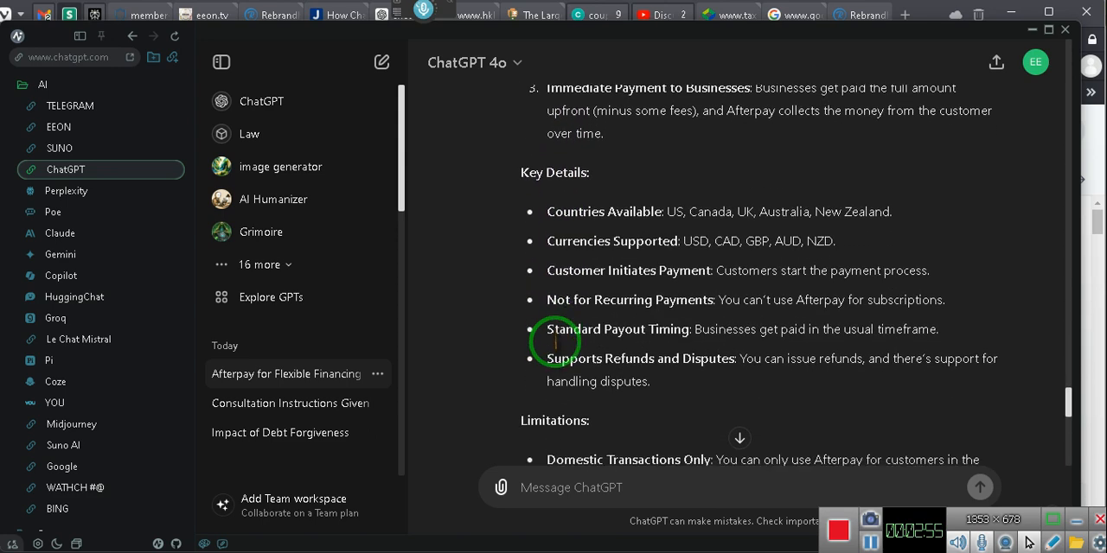
{"action": "scroll", "scroll_direction": "down", "scroll_amount": 3}
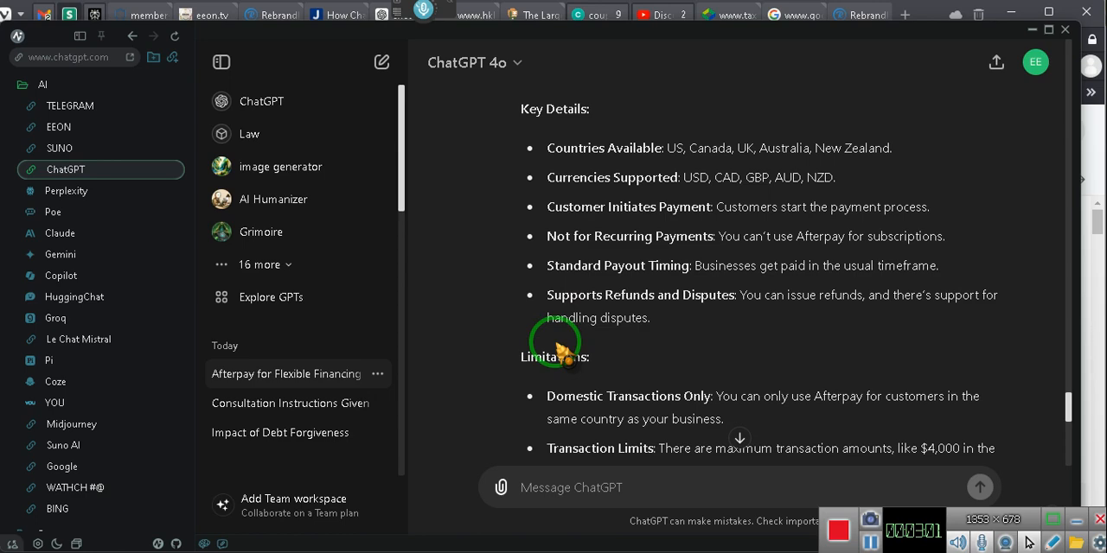
{"action": "scroll", "scroll_direction": "down", "scroll_amount": 3}
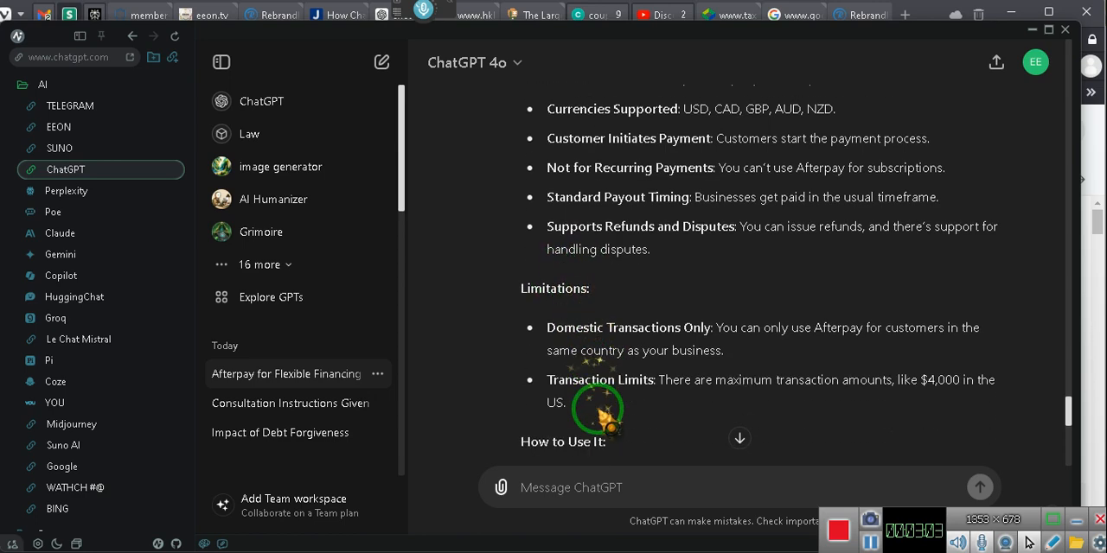
{"action": "scroll", "scroll_direction": "down", "scroll_amount": 3}
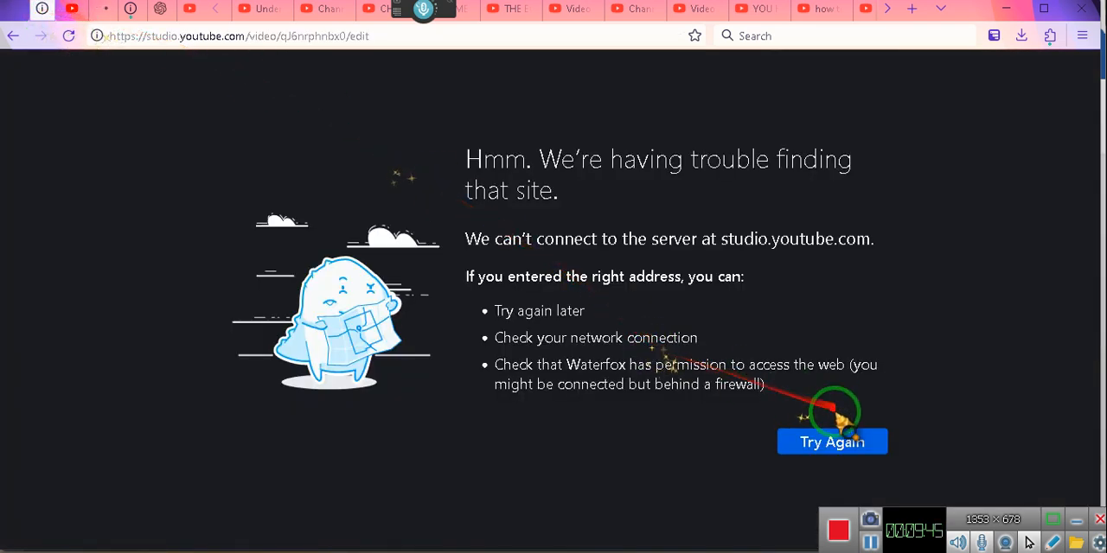
{"action": "left_click", "coordinate": [832, 441]}
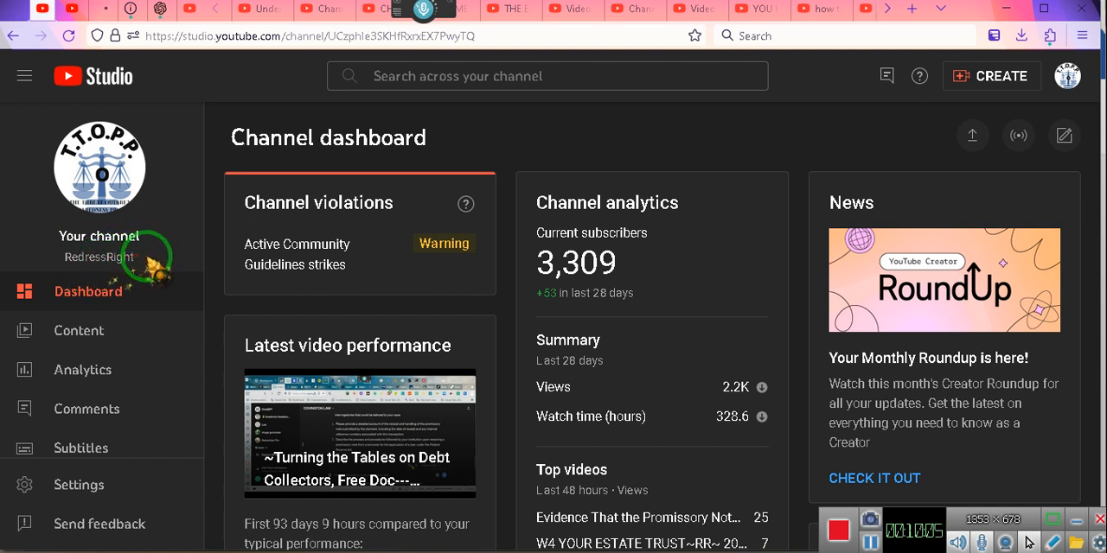
{"action": "mouse_move", "coordinate": [99, 165]}
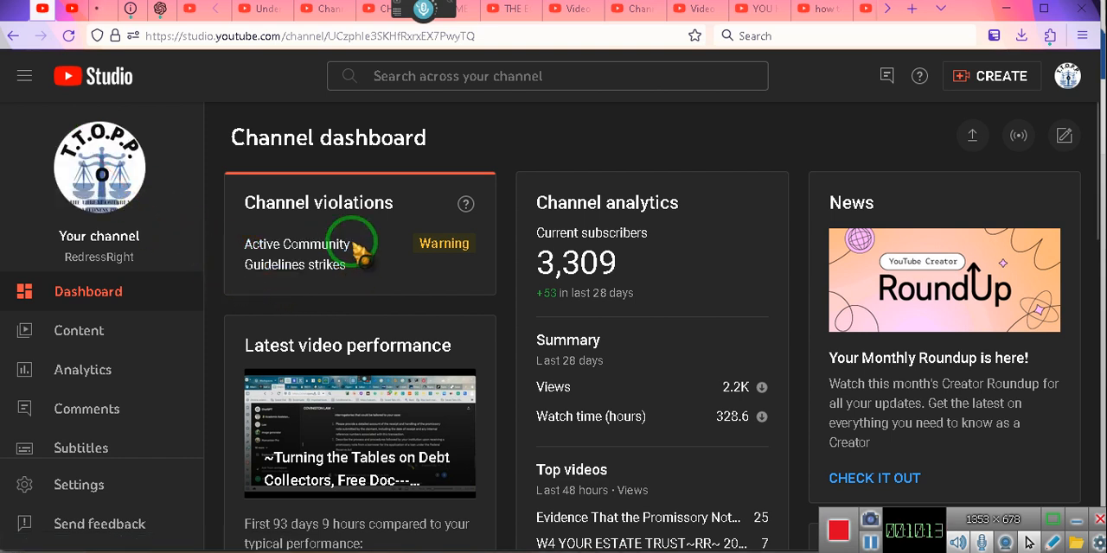
{"action": "scroll", "scroll_direction": "down", "scroll_amount": 3}
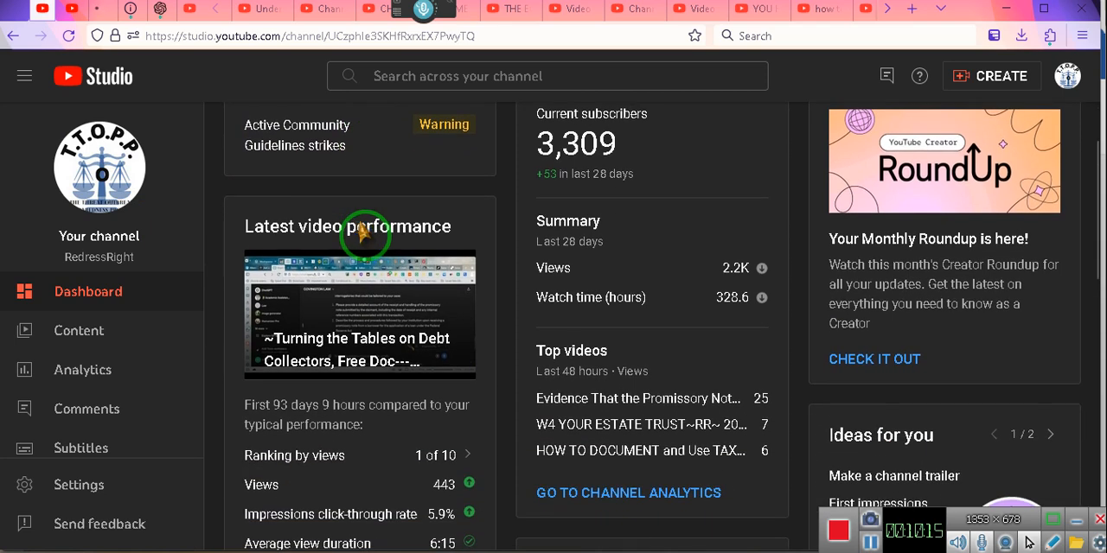
{"action": "mouse_move", "coordinate": [389, 424]}
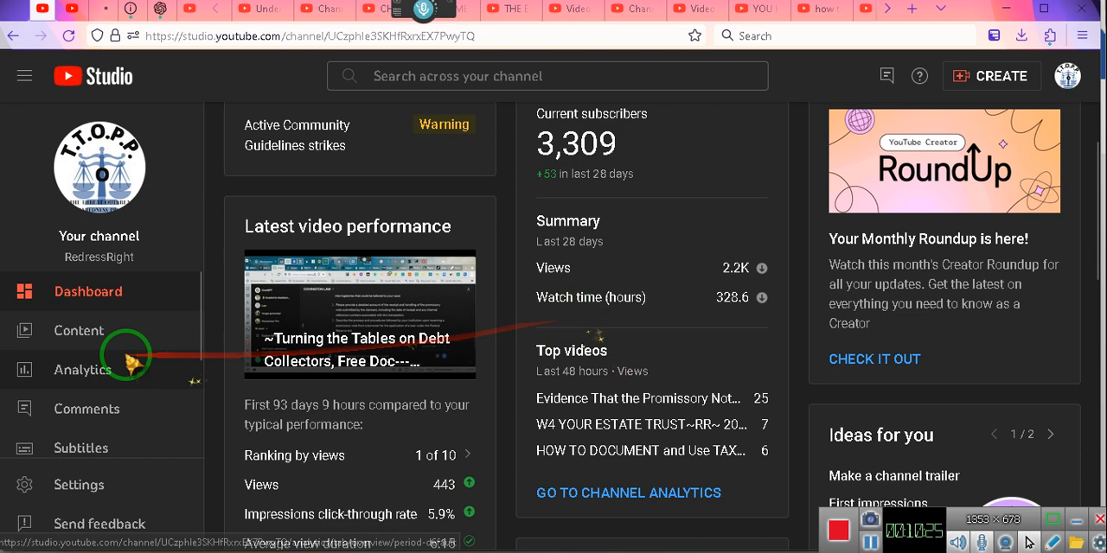
Select Content in the YouTube Studio sidebar to list the channel's videos
{"action": "left_click", "coordinate": [78, 331]}
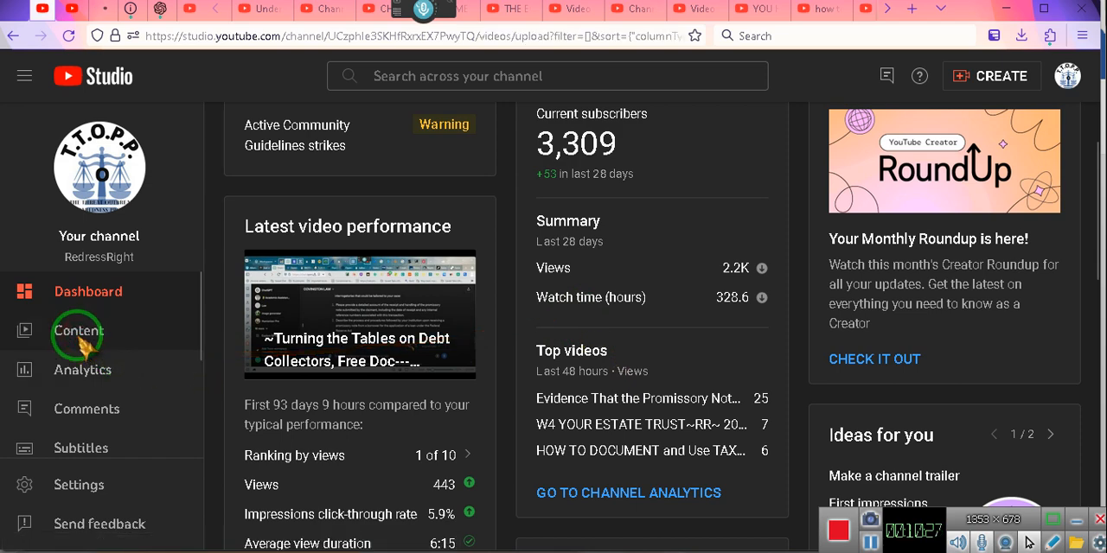
{"action": "left_click", "coordinate": [78, 331]}
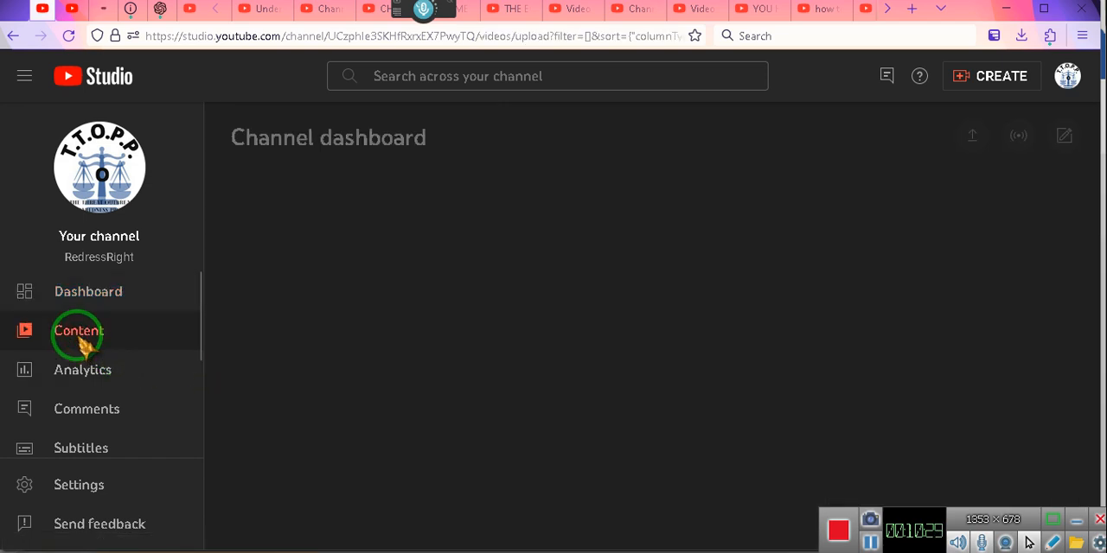
{"action": "left_click", "coordinate": [78, 331]}
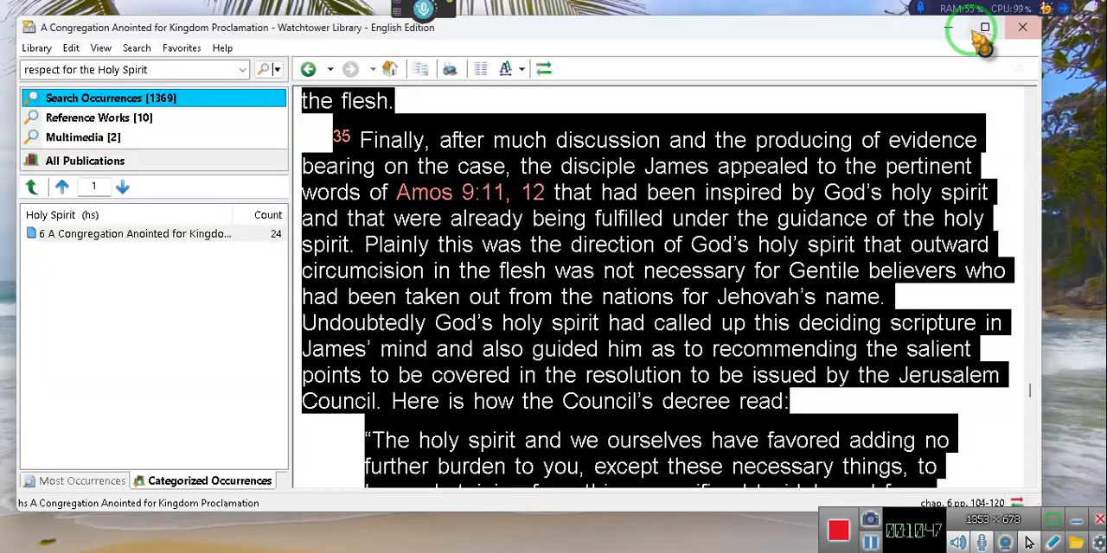
Maximize the Watchtower Library window showing the 'respect for the Holy Spirit' results
{"action": "left_click", "coordinate": [1018, 29]}
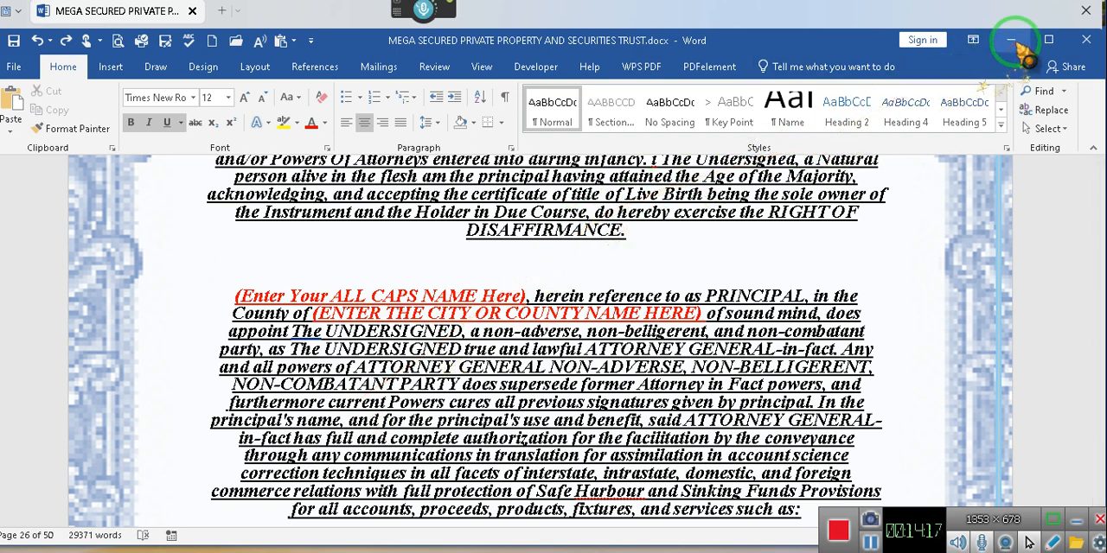
{"action": "mouse_move", "coordinate": [1025, 43]}
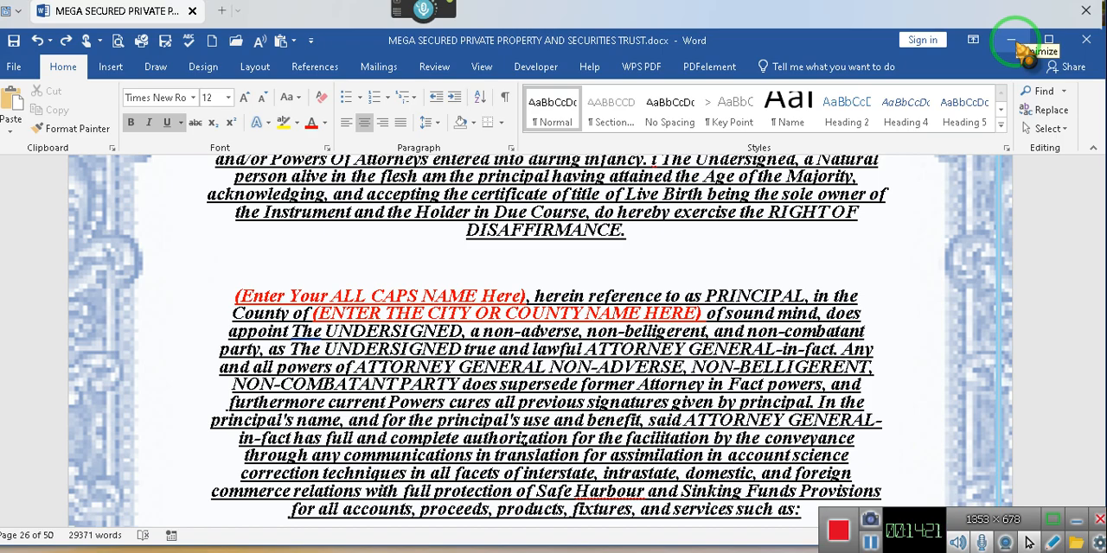
Minimize the Word trust template after reviewing page 26, revealing the desktop
{"action": "left_click", "coordinate": [1011, 40]}
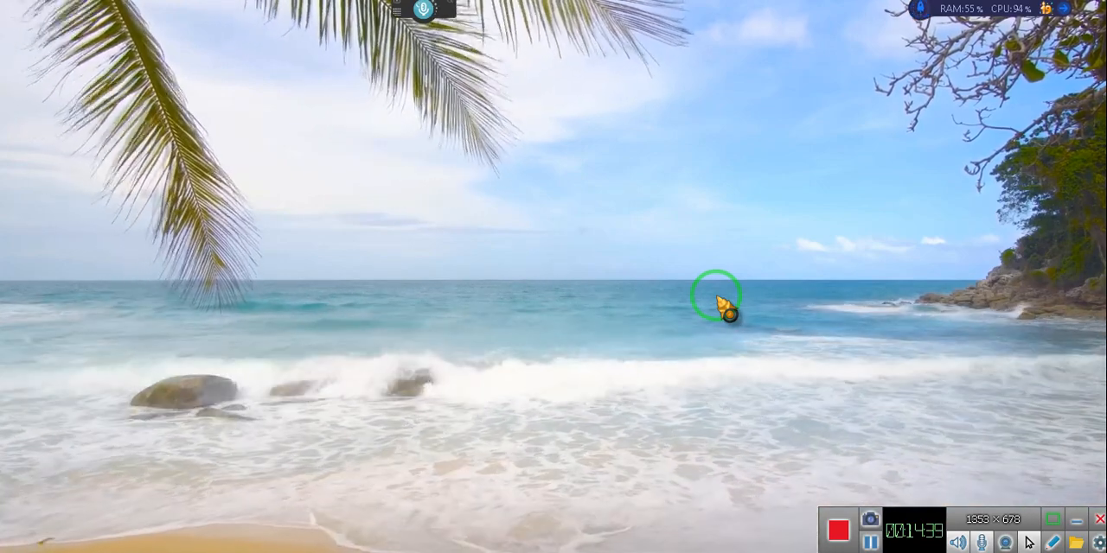
{"action": "left_click", "coordinate": [1049, 11]}
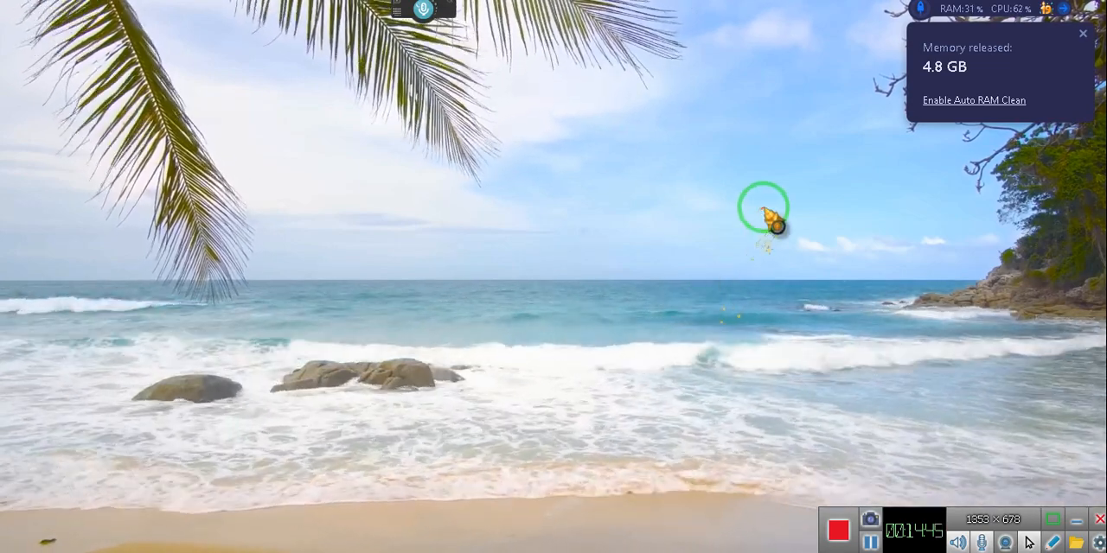
{"action": "left_click", "coordinate": [1083, 32]}
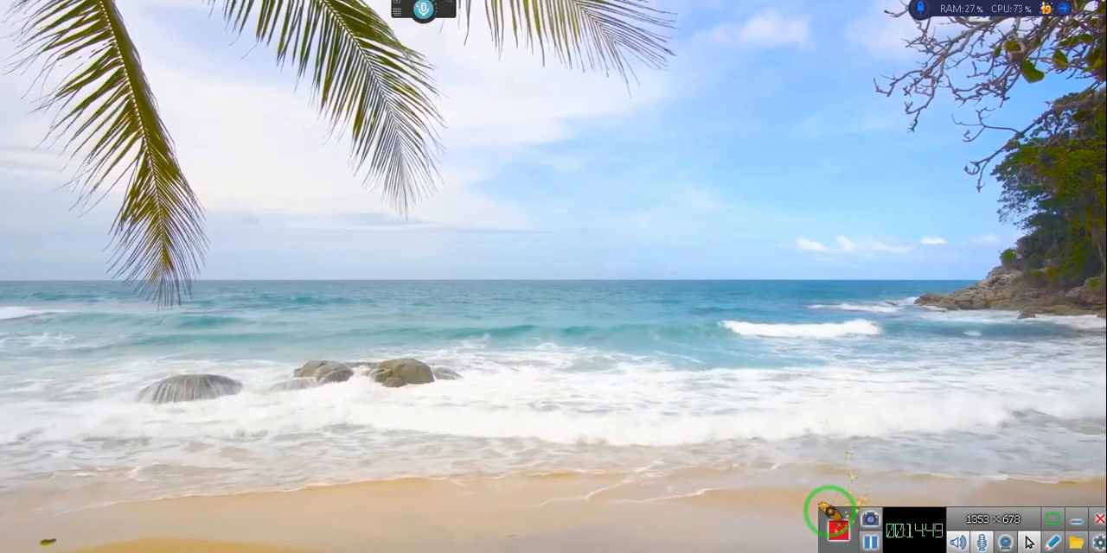
{"action": "left_click", "coordinate": [832, 527]}
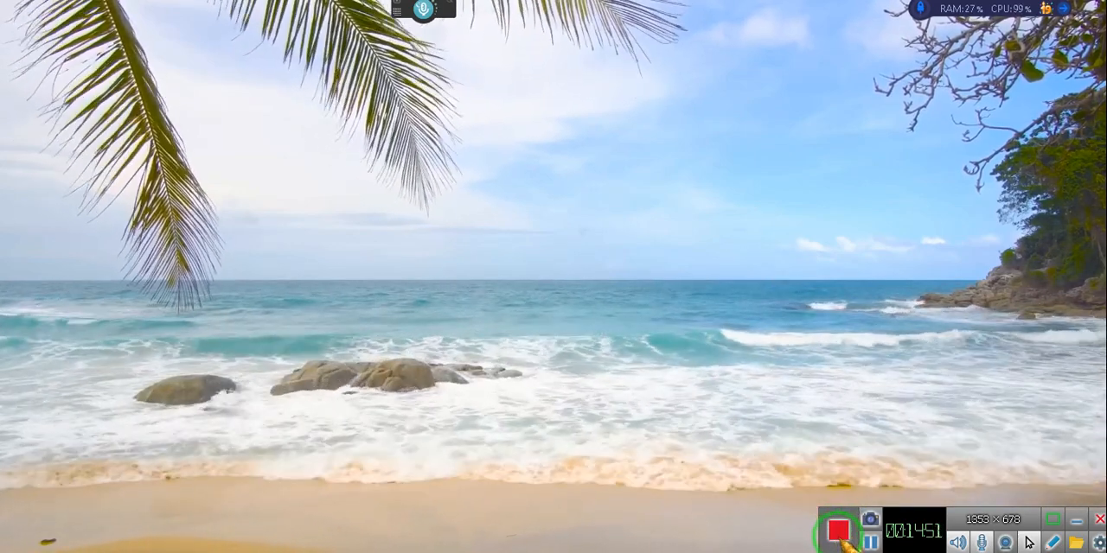